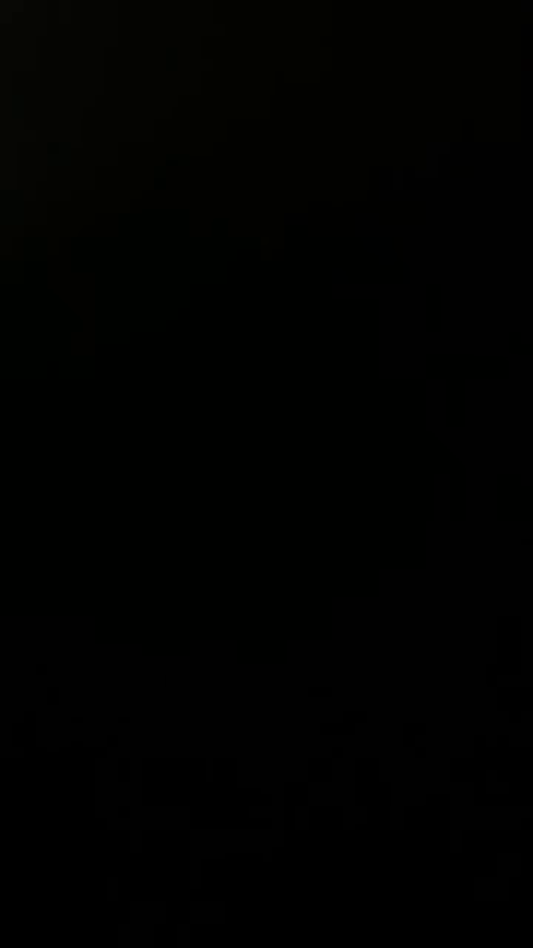
{"action": "left_click", "coordinate": [267, 474]}
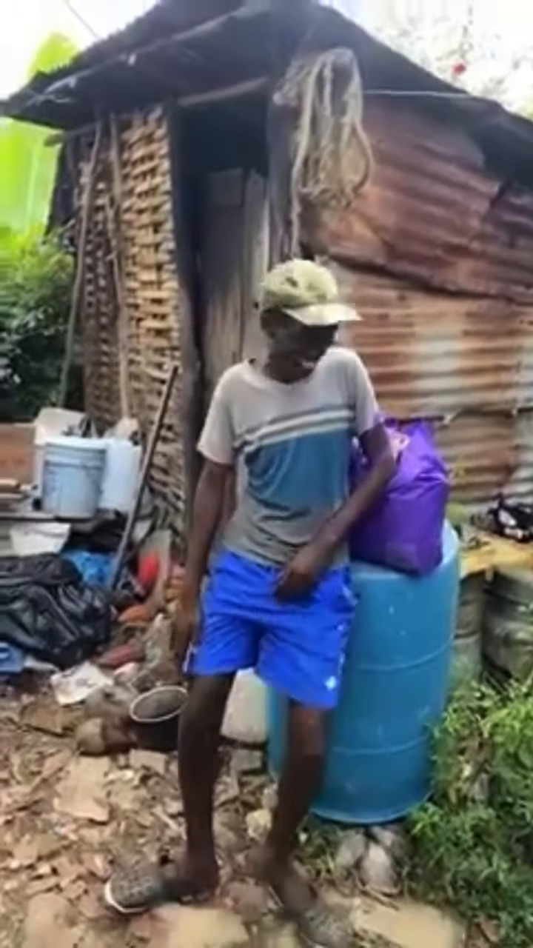